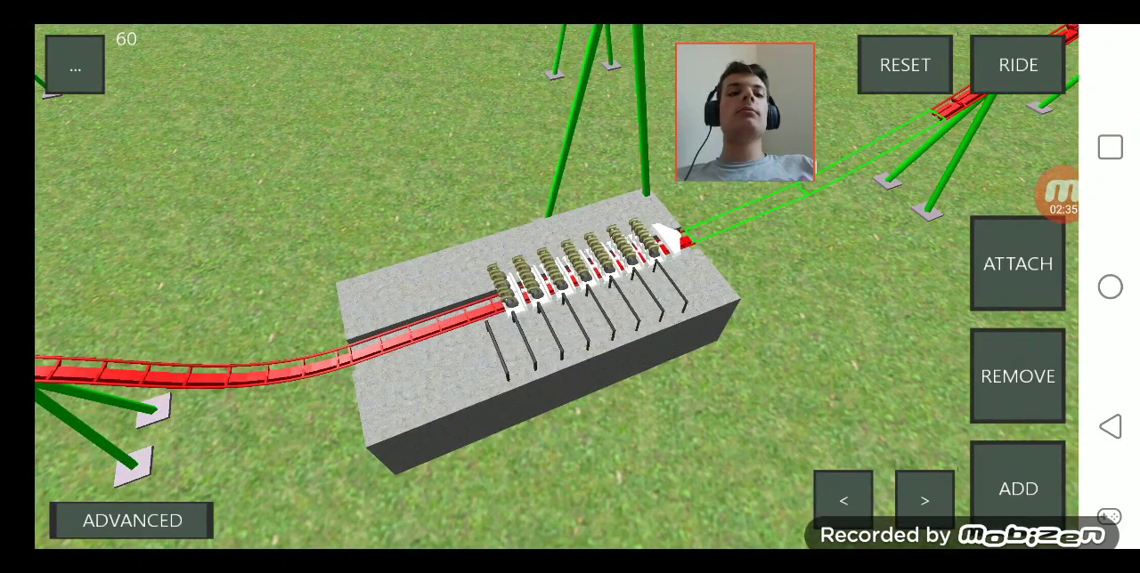
# Step: Start a first-person test ride of the custom coaster from its station via RIDE
pyautogui.click(1017, 64)
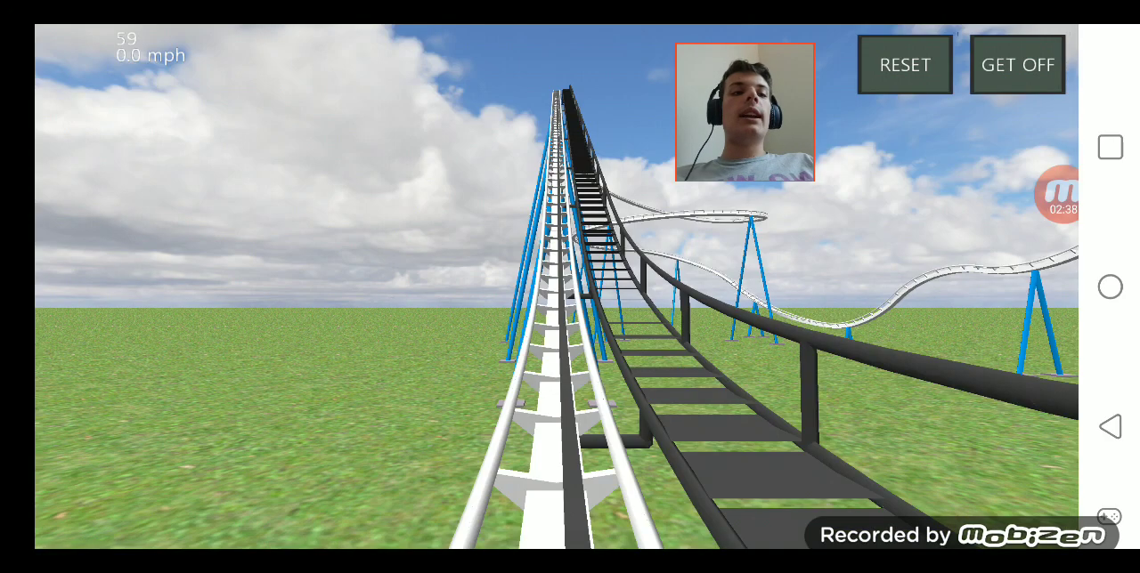